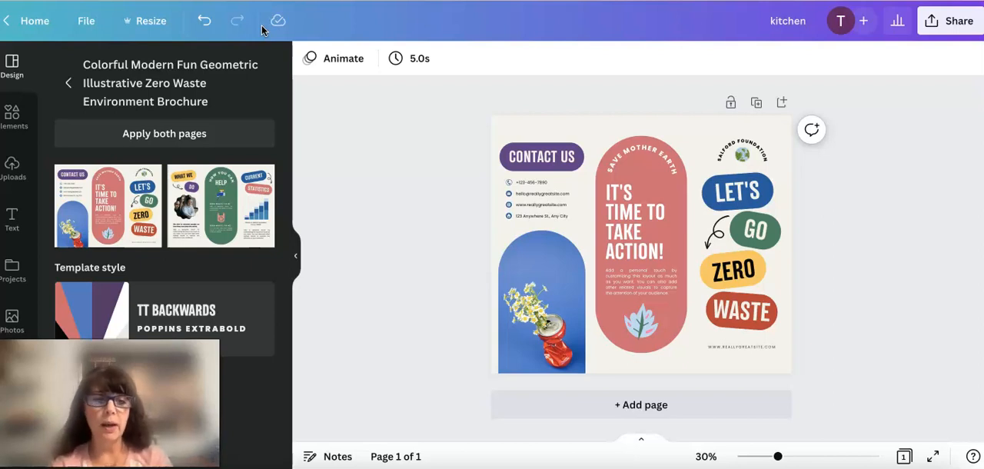
mouse_move(811, 129)
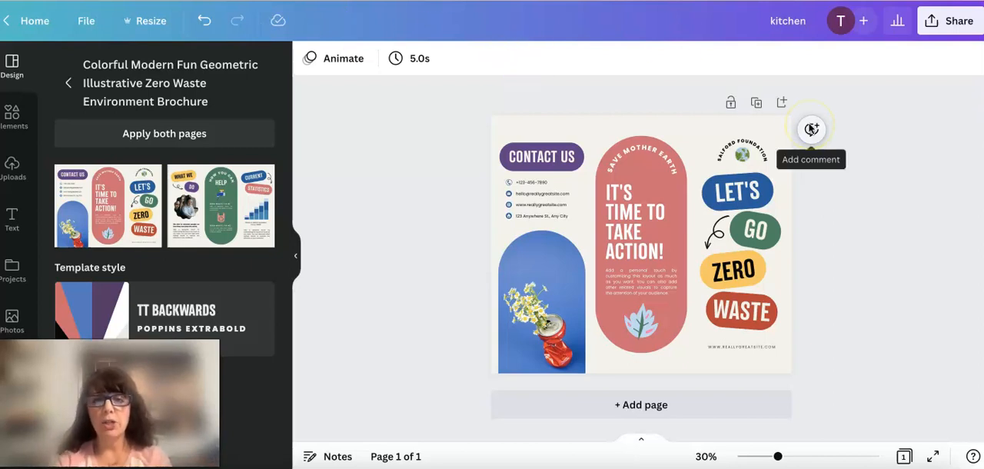
mouse_move(955, 114)
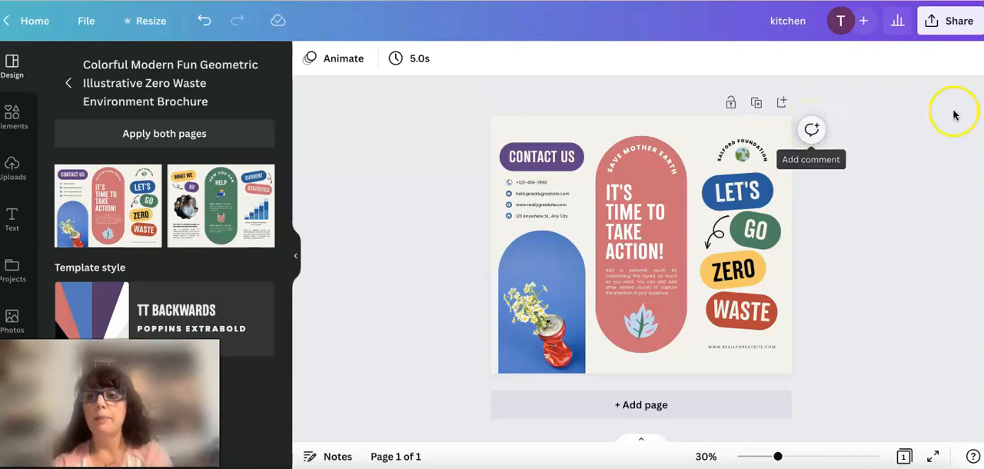
mouse_move(950, 25)
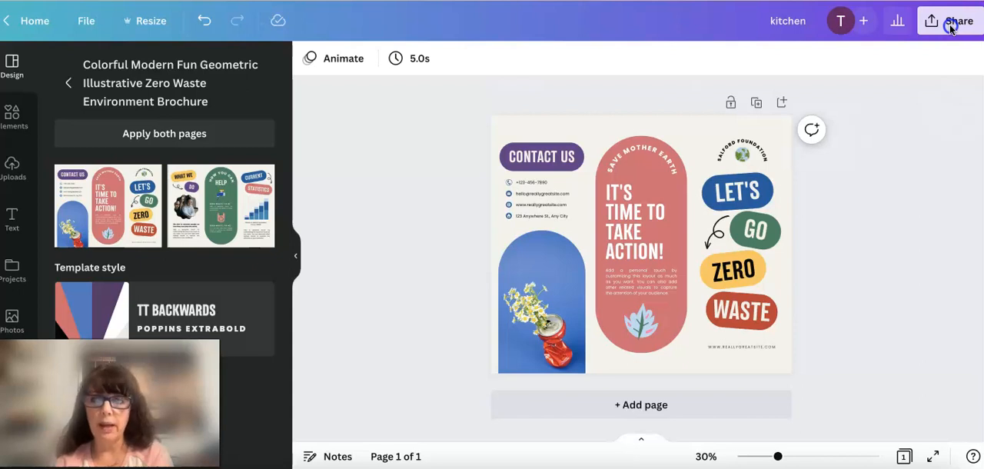
Step: Open the brochure's download settings from the Share panel
left_click(950, 21)
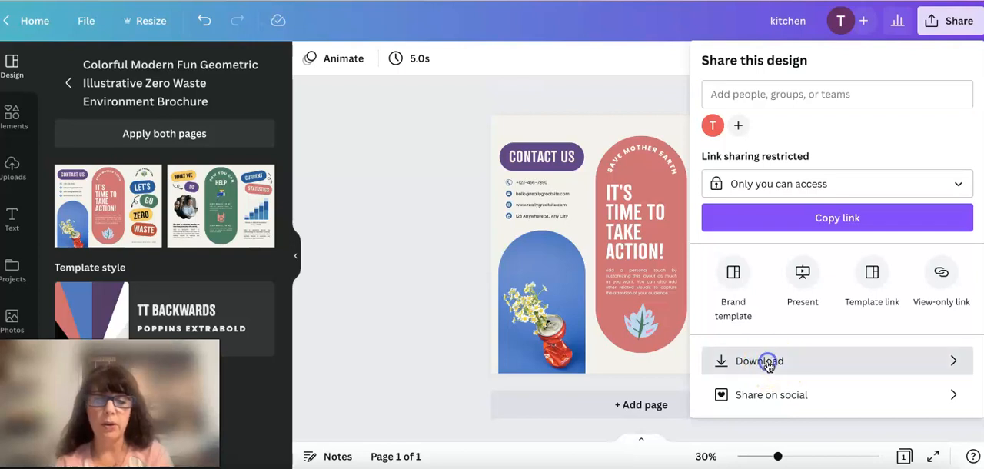
left_click(769, 361)
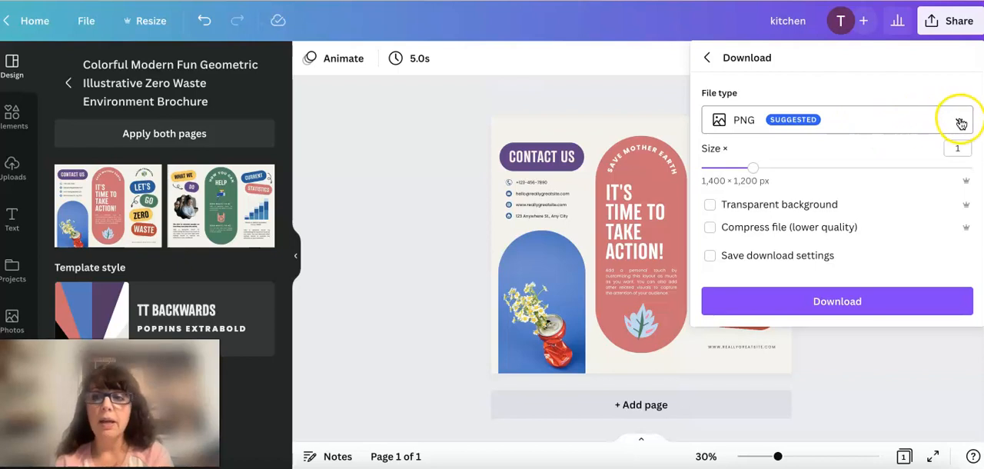
Step: Expand the File type list to show JPG, PDF, SVG, MP4 and GIF options
left_click(960, 119)
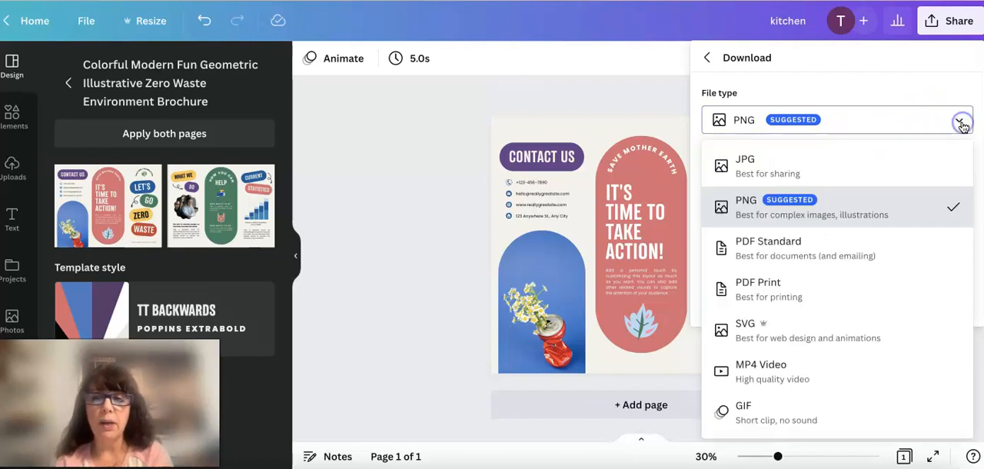
mouse_move(804, 163)
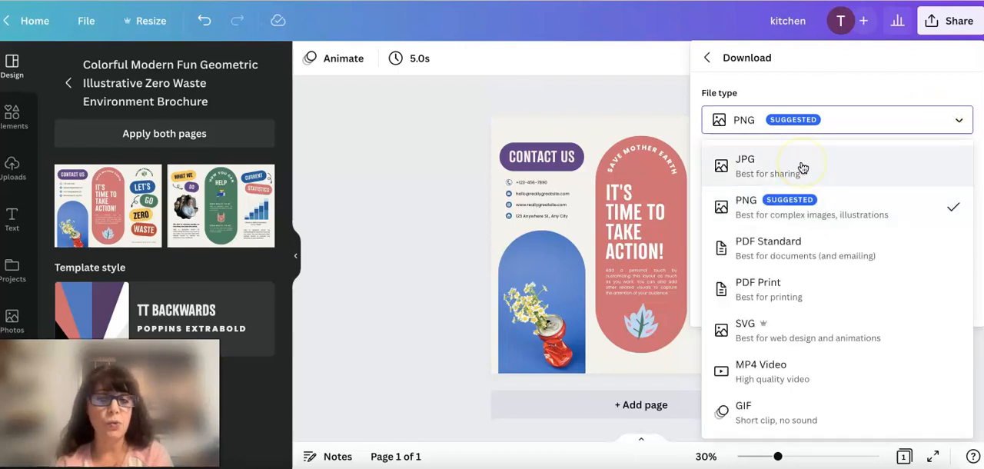
mouse_move(794, 256)
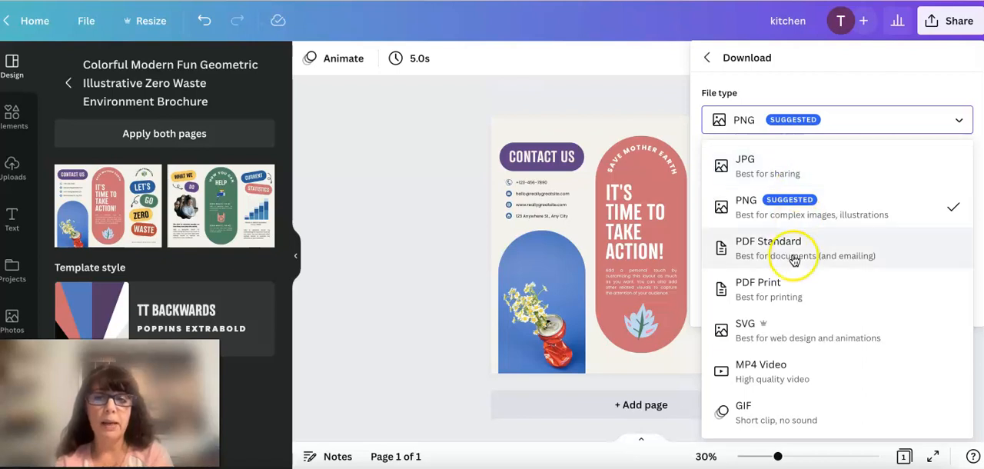
mouse_move(792, 342)
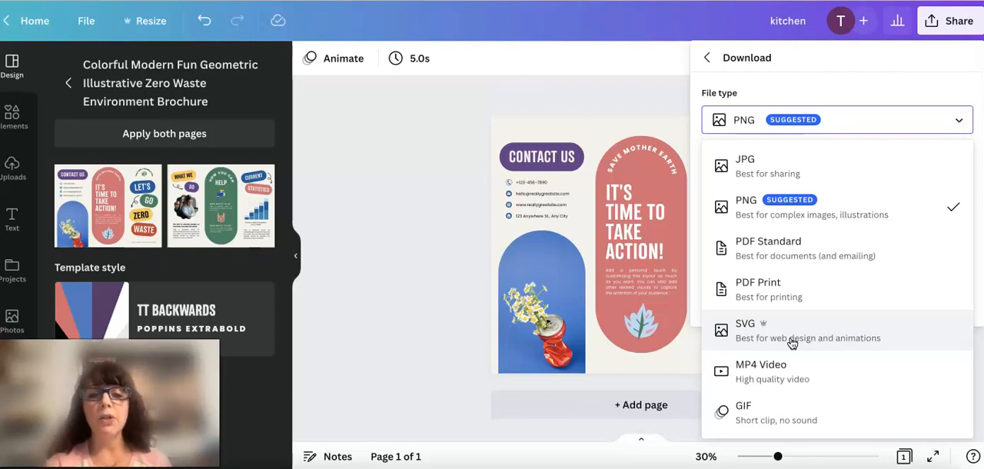
mouse_move(830, 168)
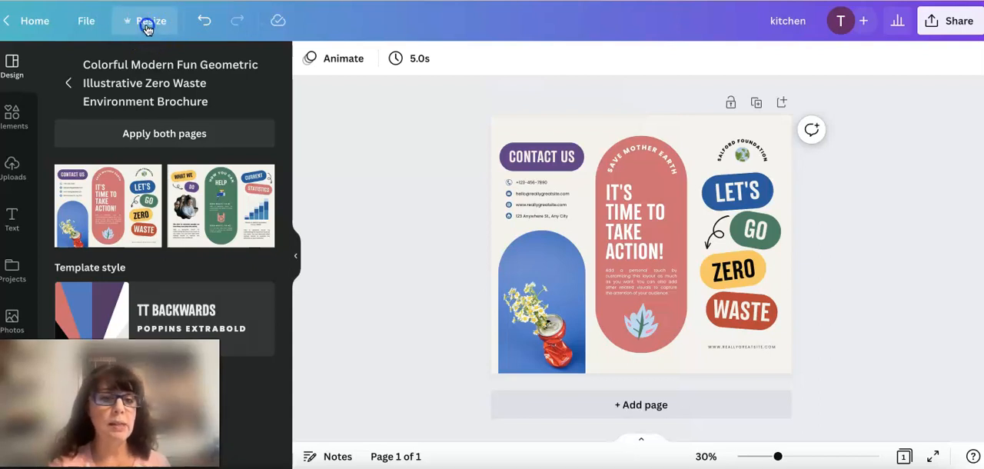
Step: Close the download settings and open the Resize options for the brochure
left_click(149, 21)
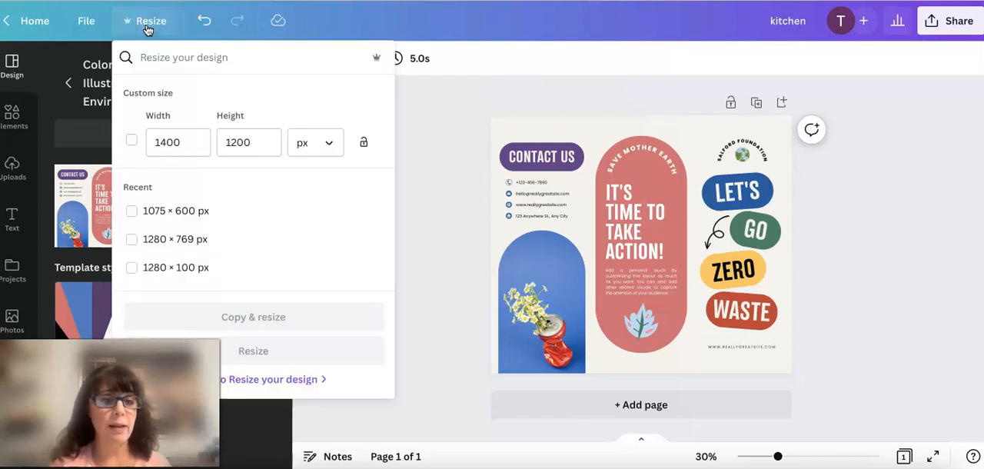
Step: Open the custom size fields and list the px, in, mm and cm units
left_click(248, 142)
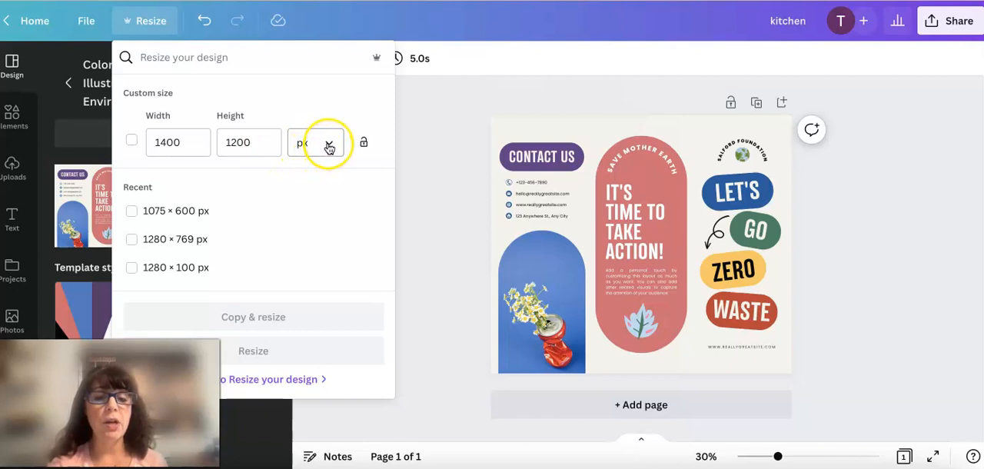
left_click(327, 143)
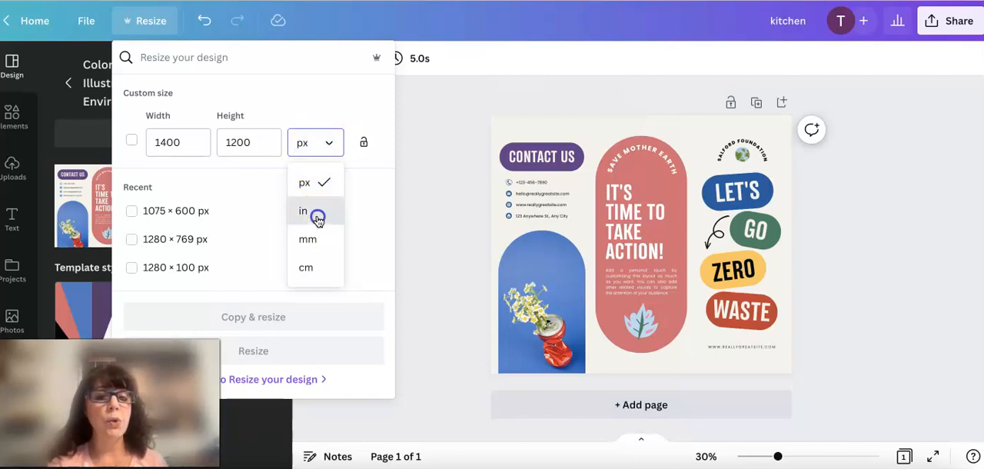
Step: Set the custom size to 6 × 3 inches
left_click(303, 211)
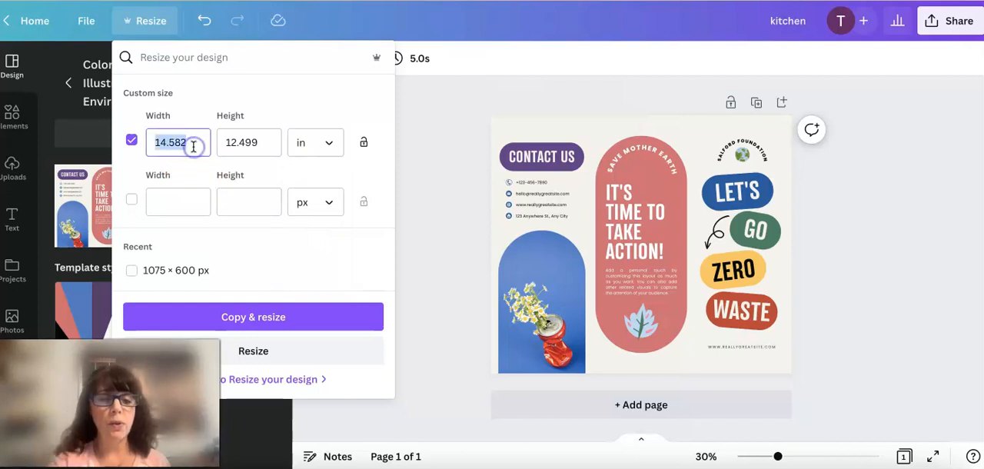
type("6")
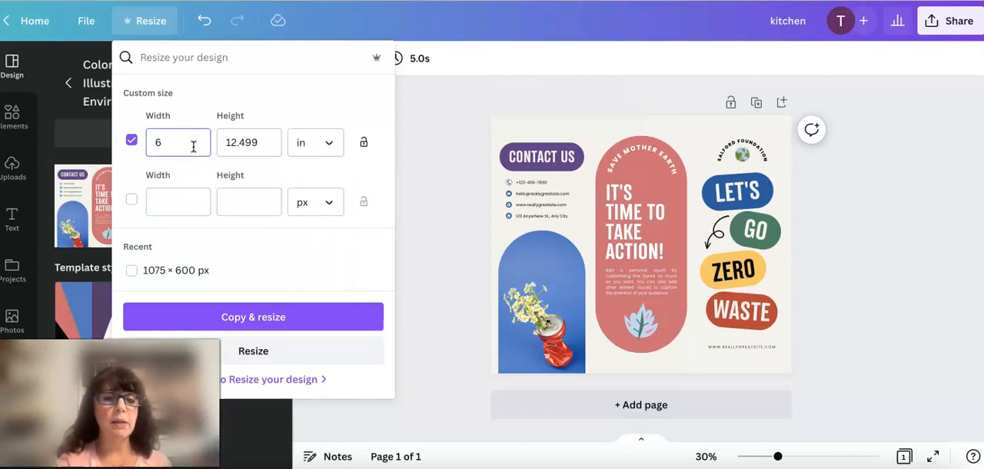
left_click(265, 142)
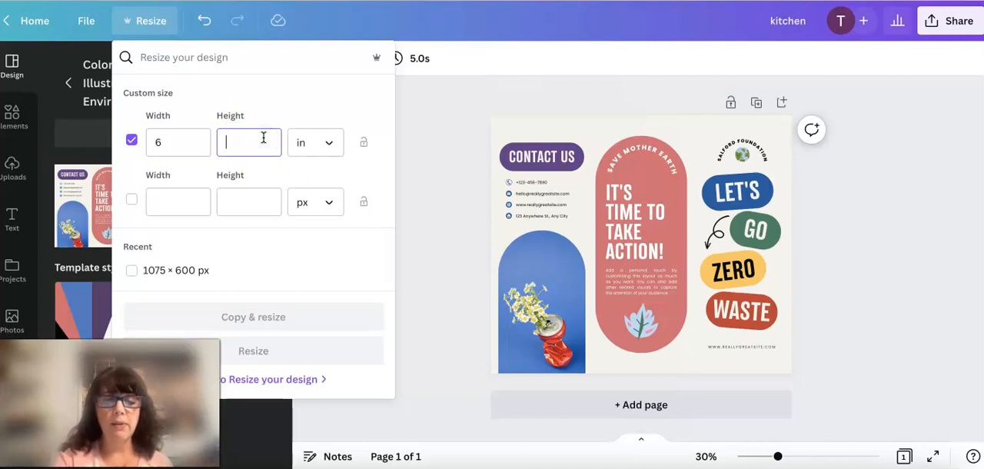
type("3")
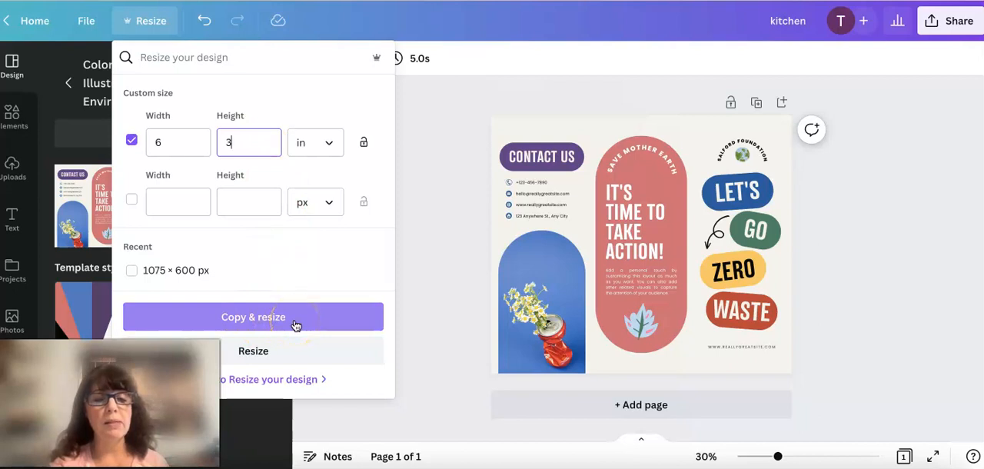
mouse_move(269, 351)
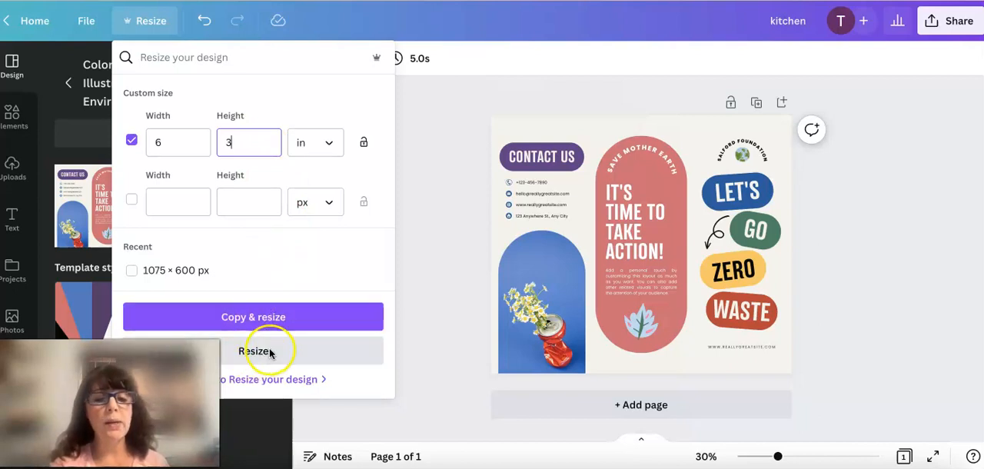